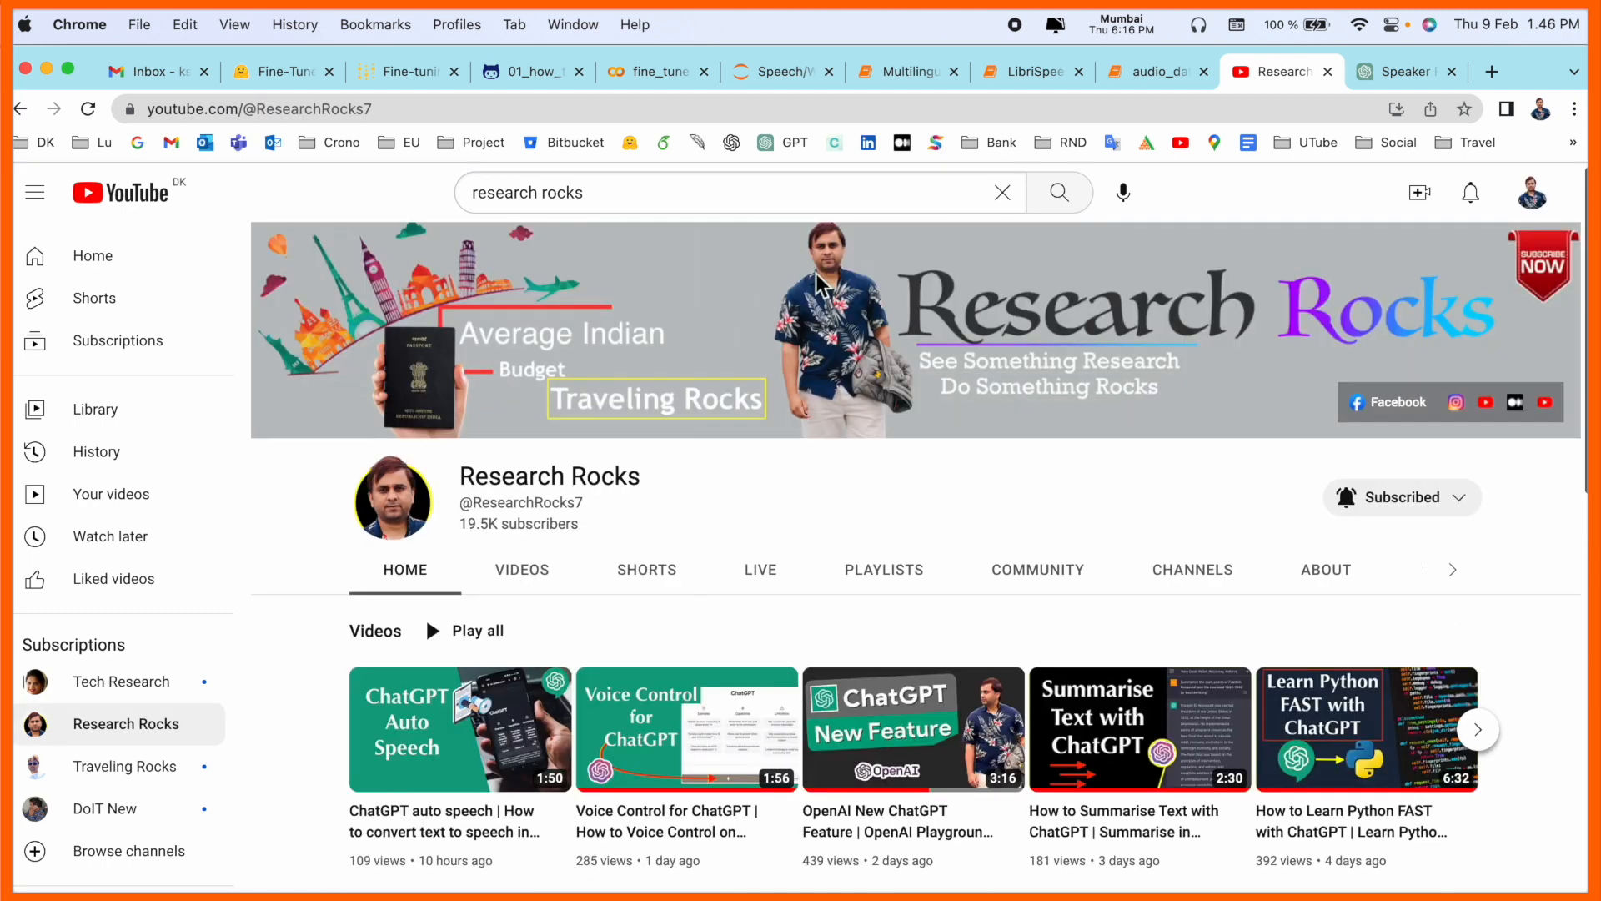
mouse_move(1415, 92)
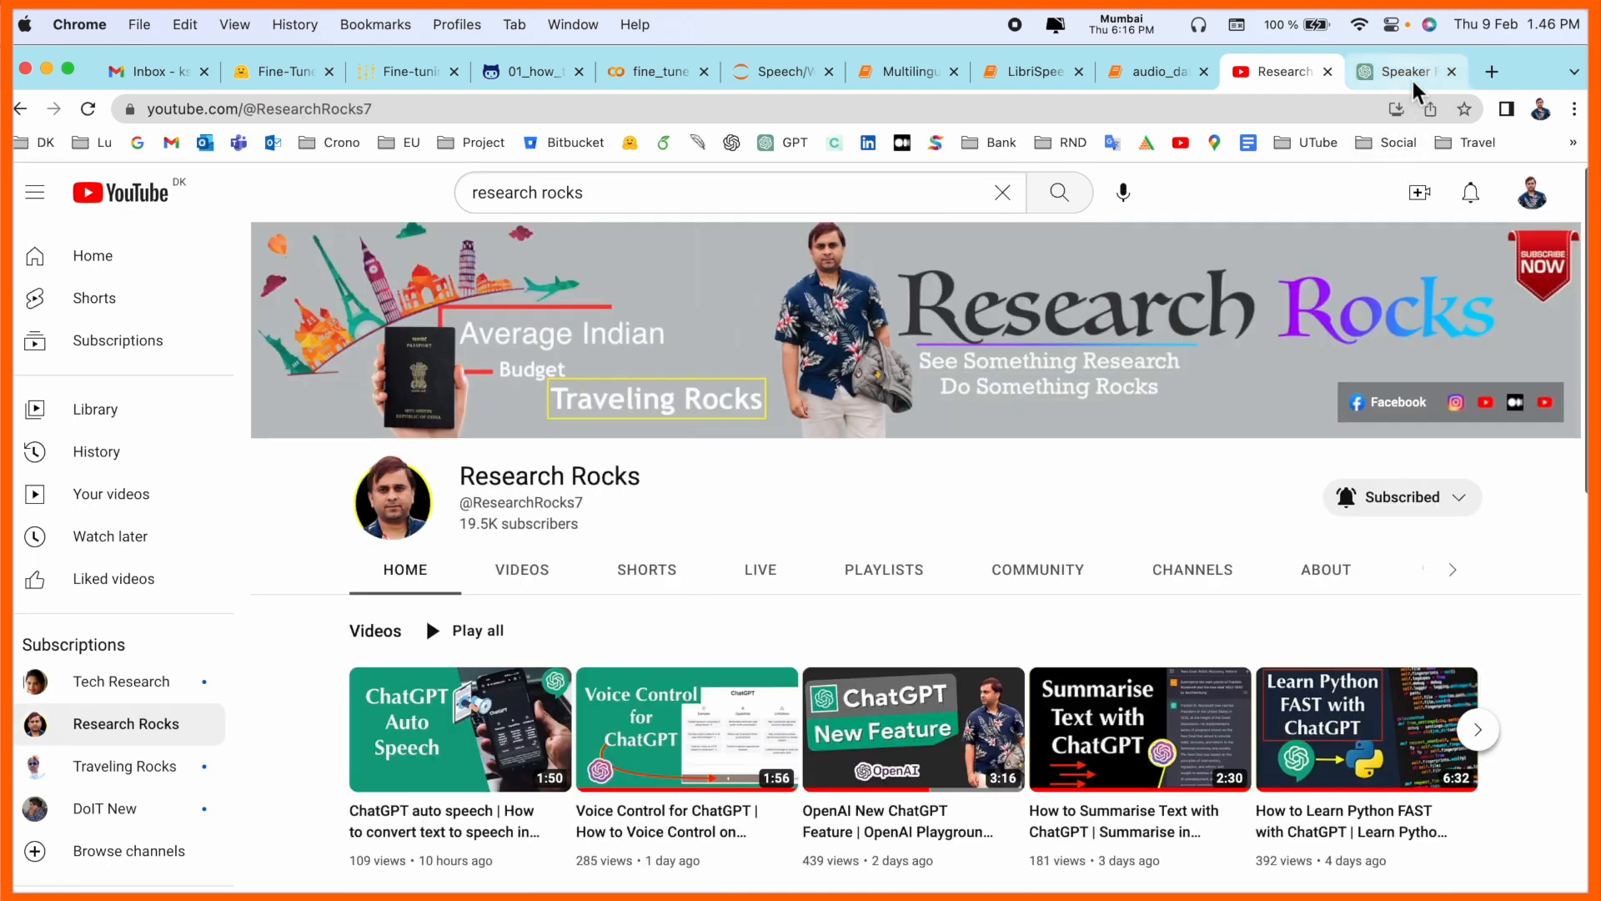
Ask ChatGPT to 'Write speaker Recognition Research Paper Outline' and review the returned outline
click(1404, 71)
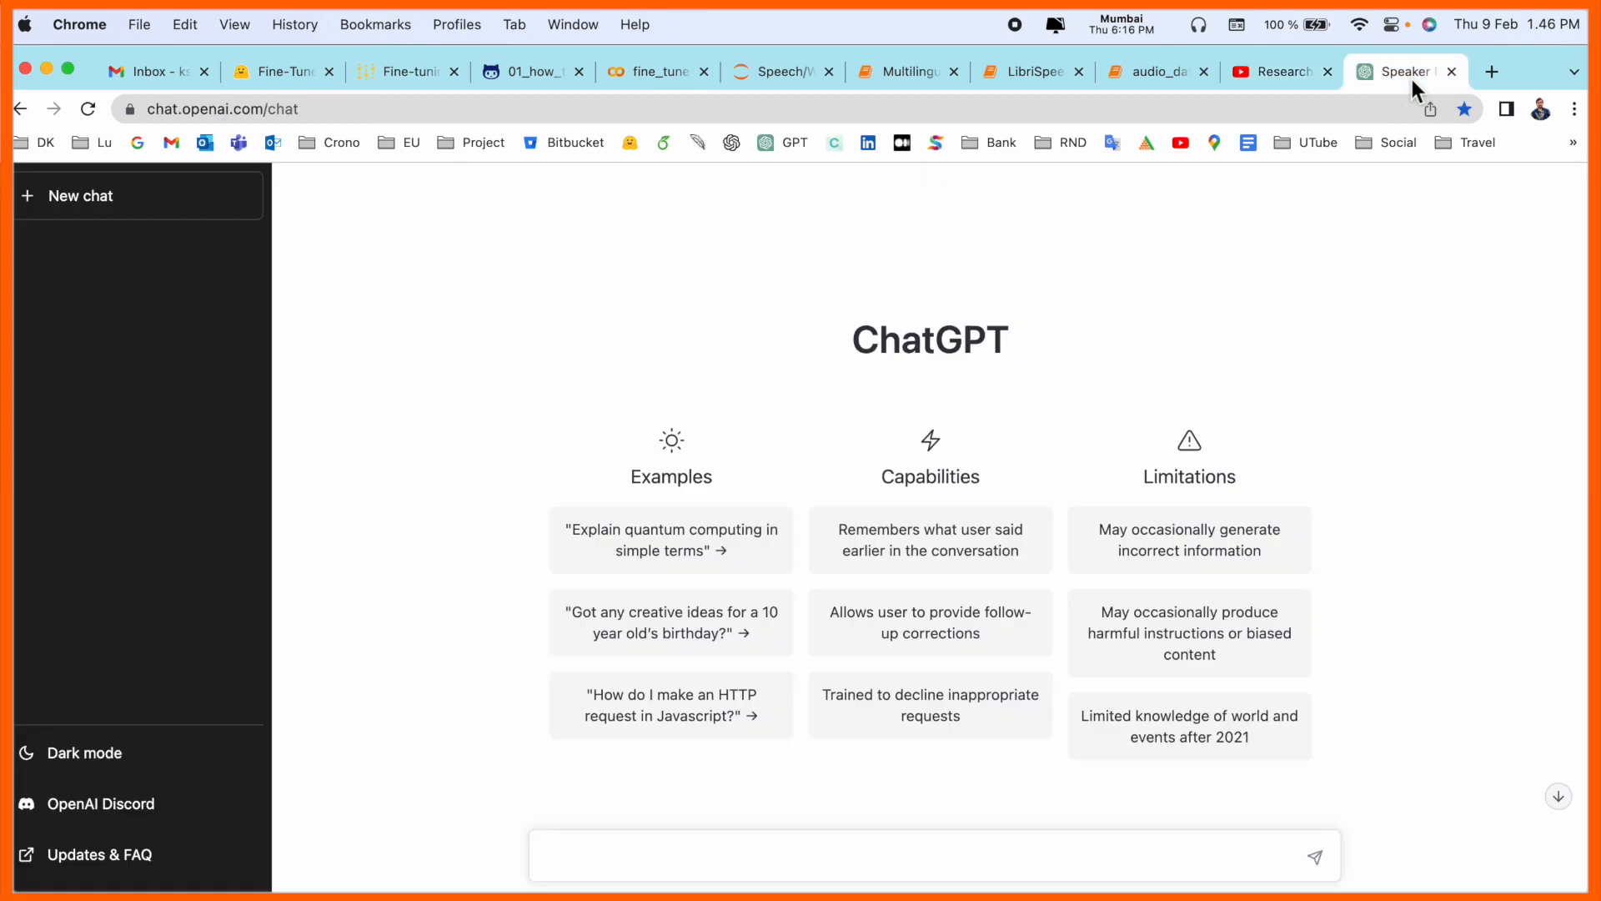
mouse_move(800, 834)
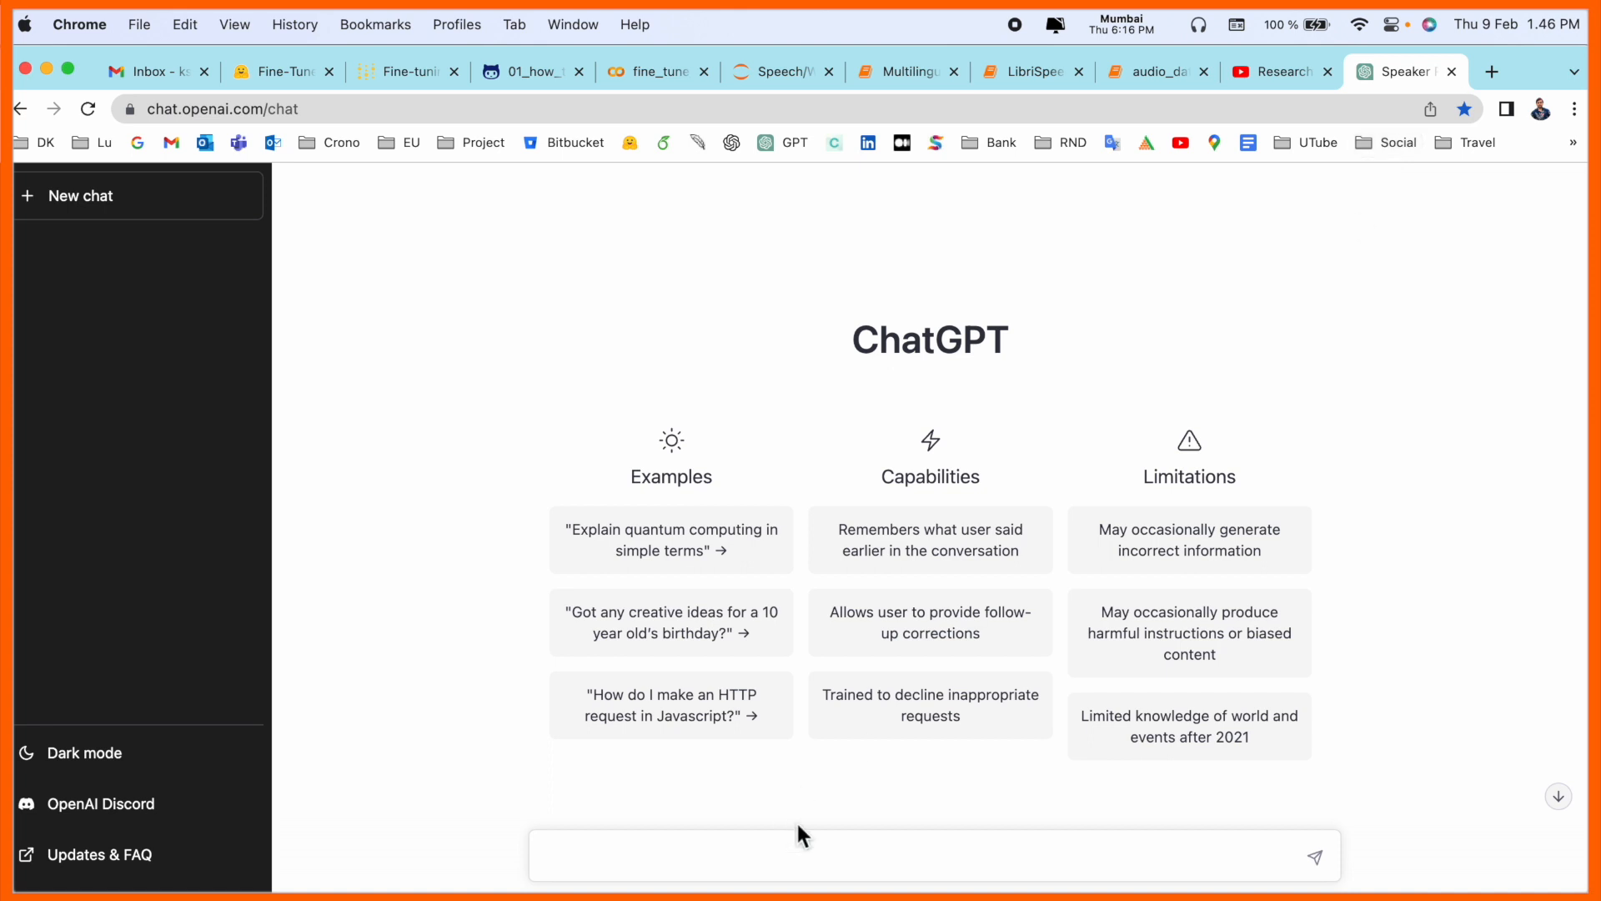
click(833, 855)
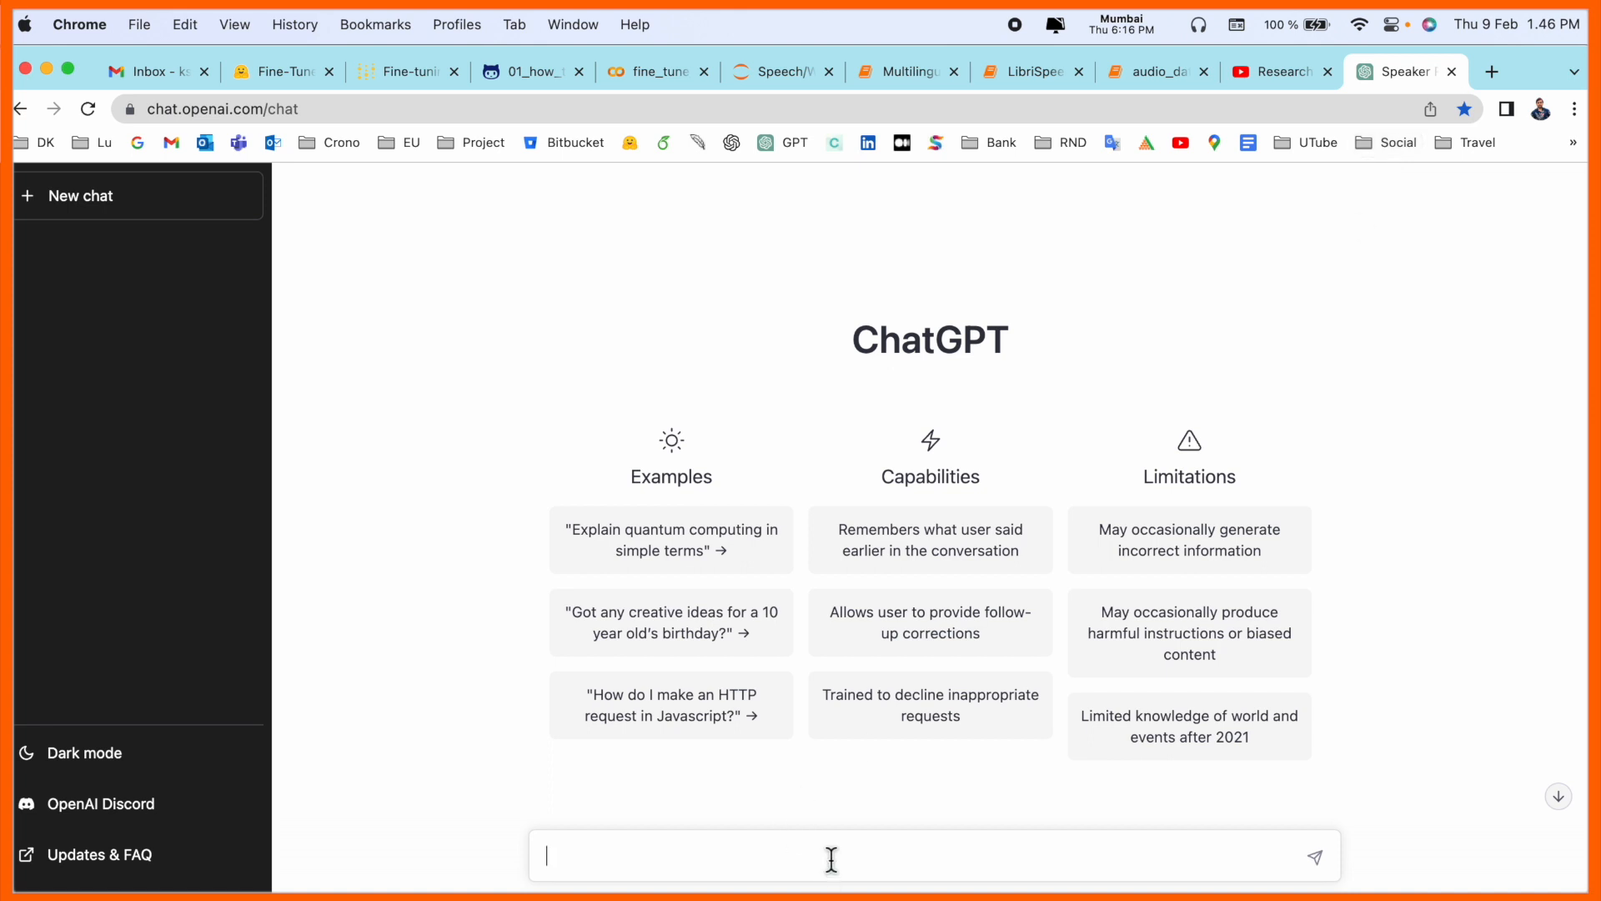
mouse_move(100, 855)
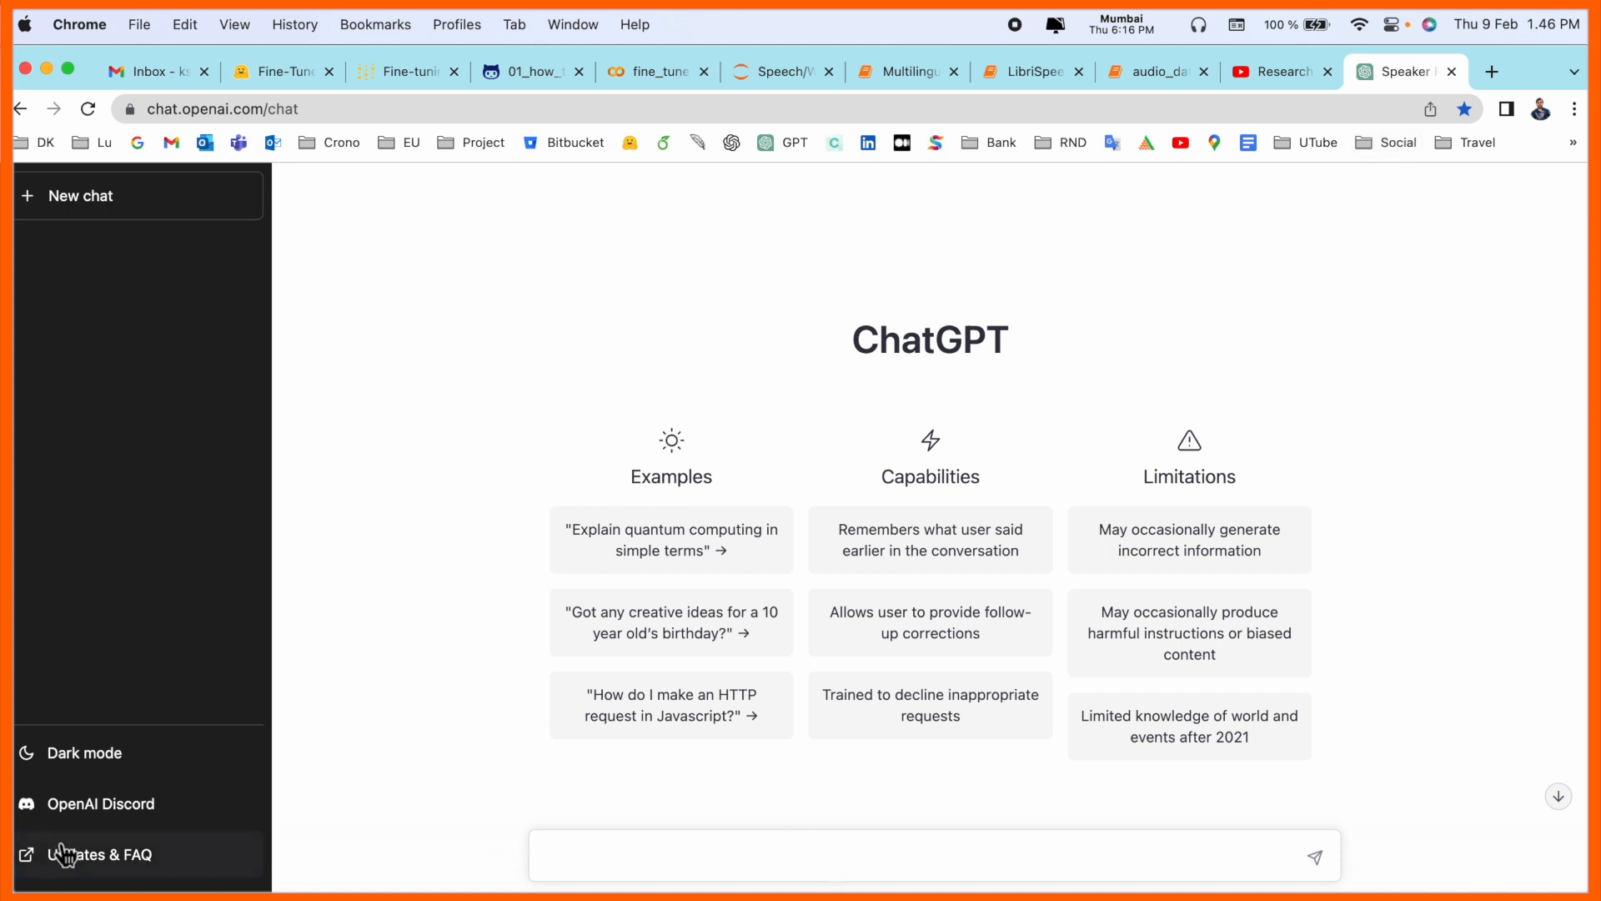
text(Write speaker Recognition Research Paper Outline)
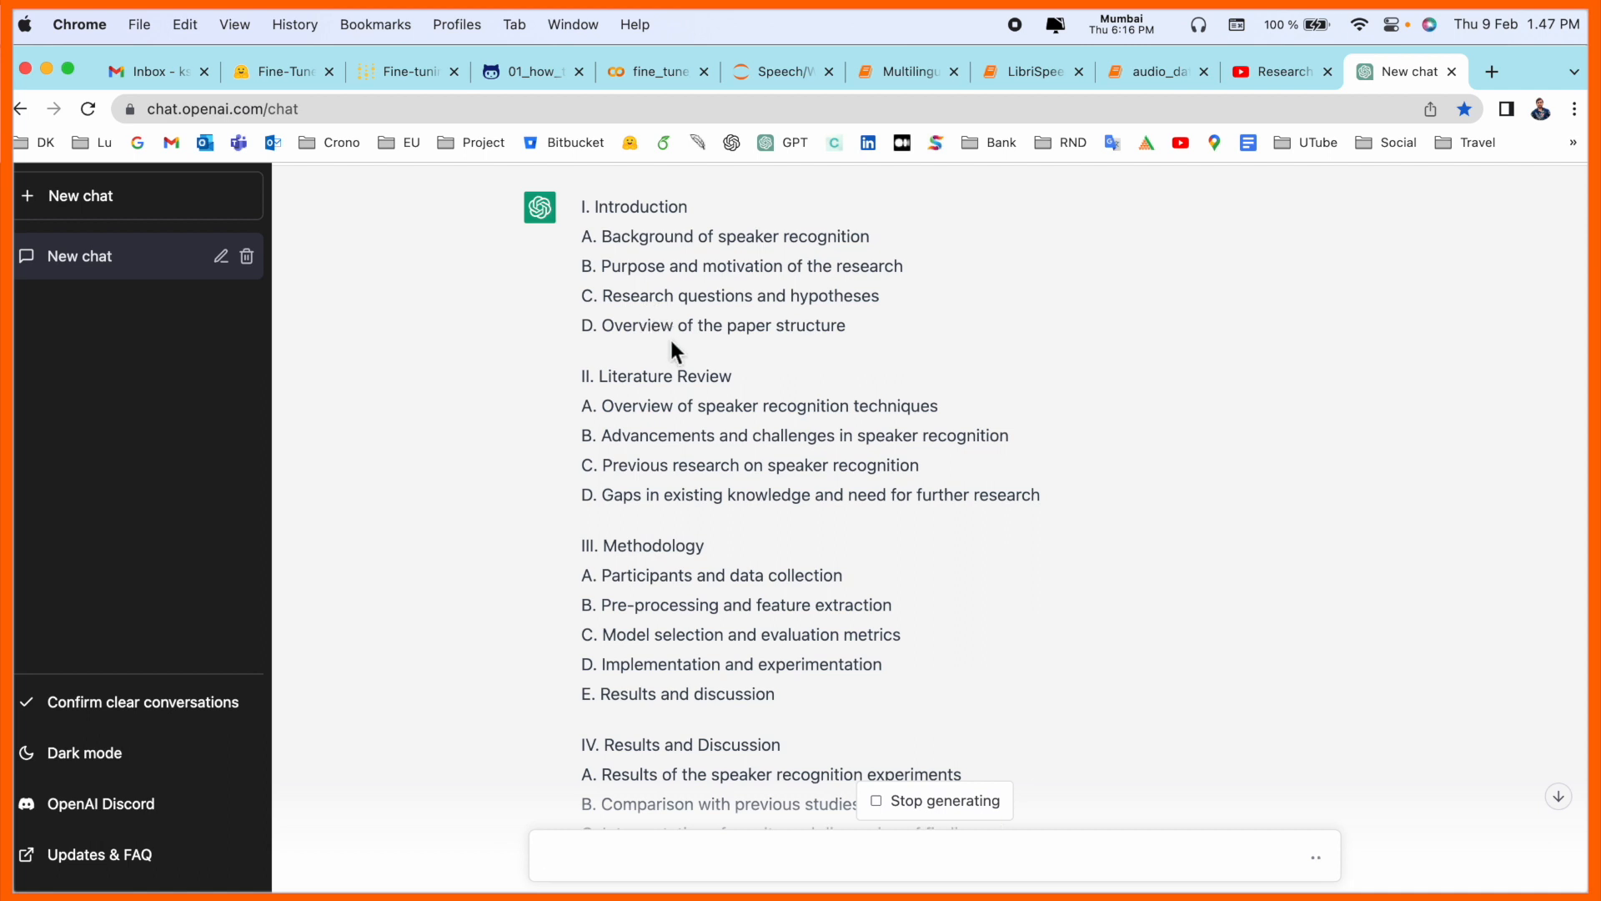
scroll(down, 3)
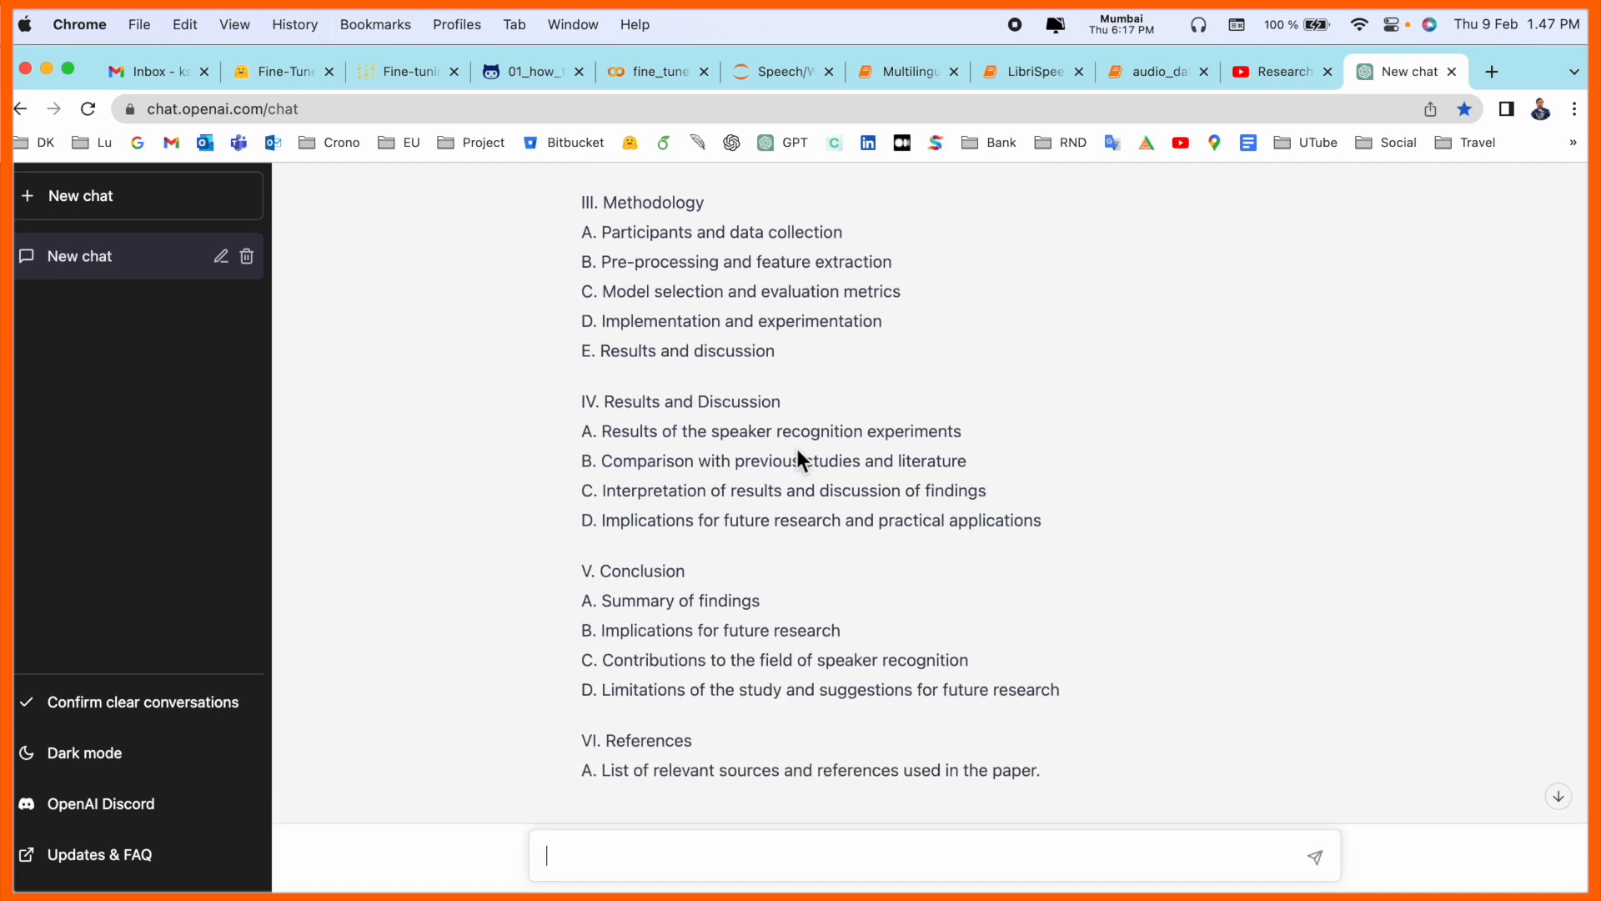
scroll(down, 3)
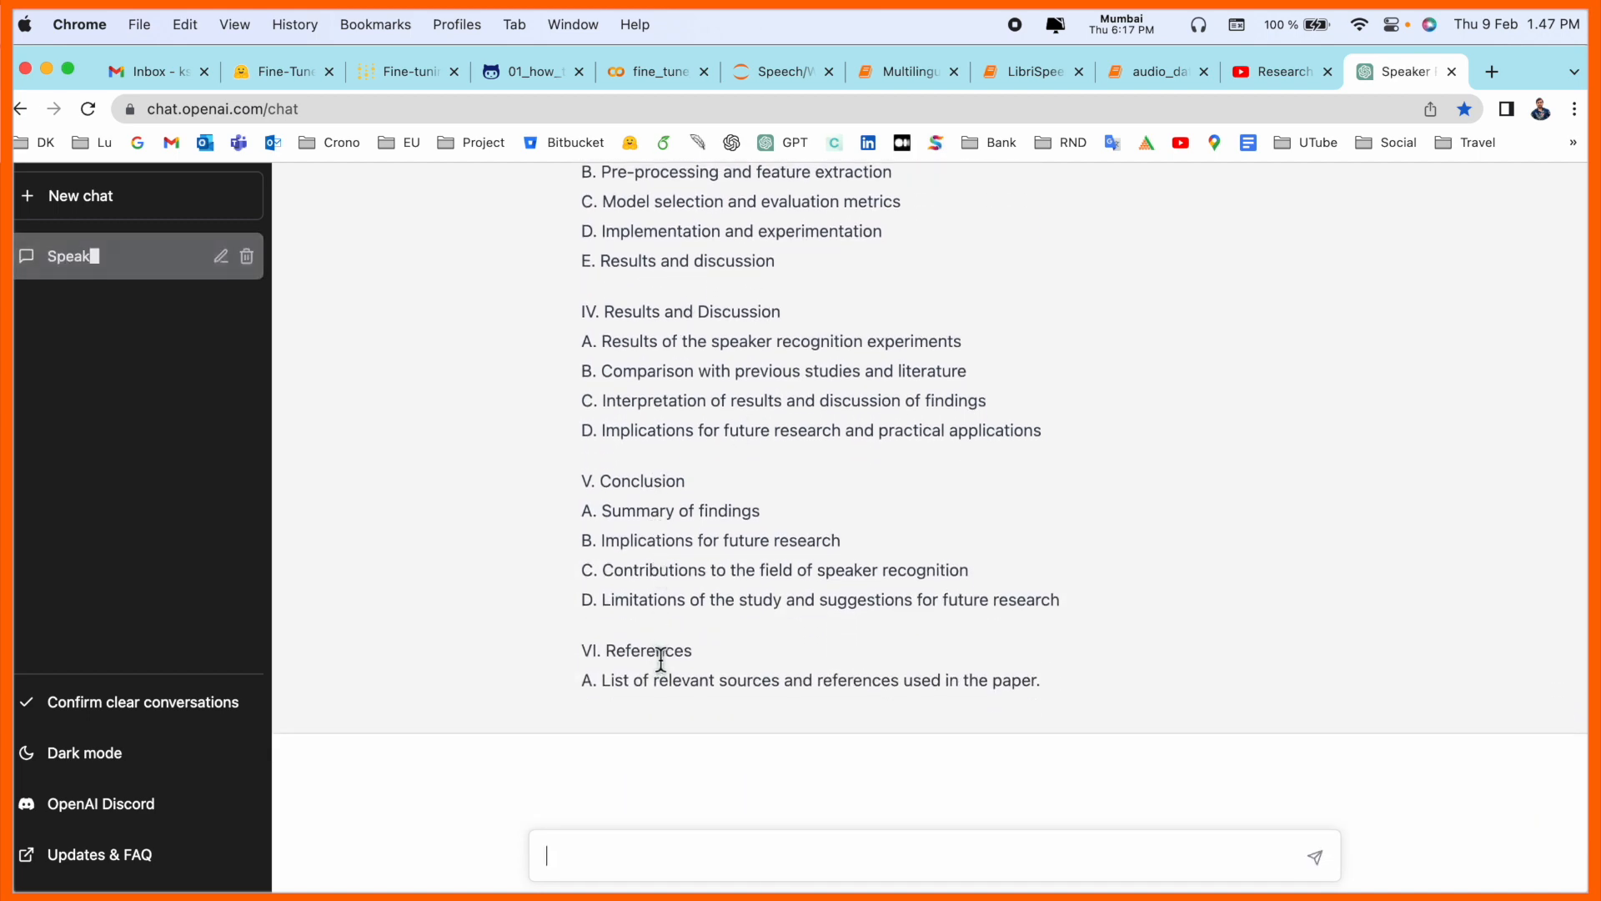
scroll(up, 3)
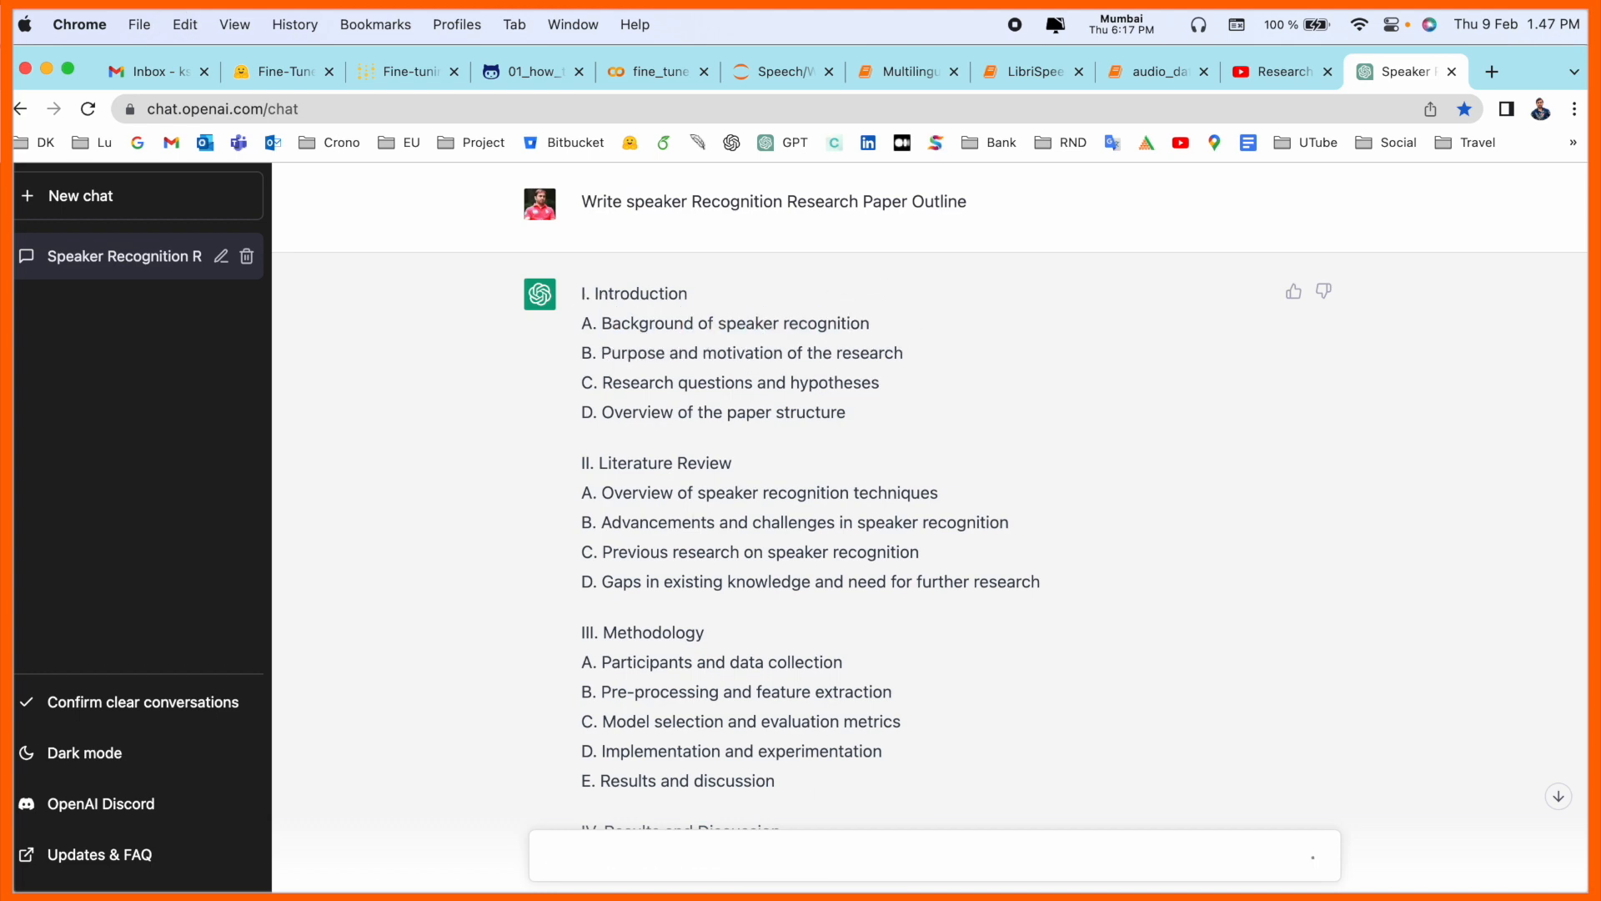
Scroll through the drafted background and purpose-and-motivation sections
scroll(down, 3)
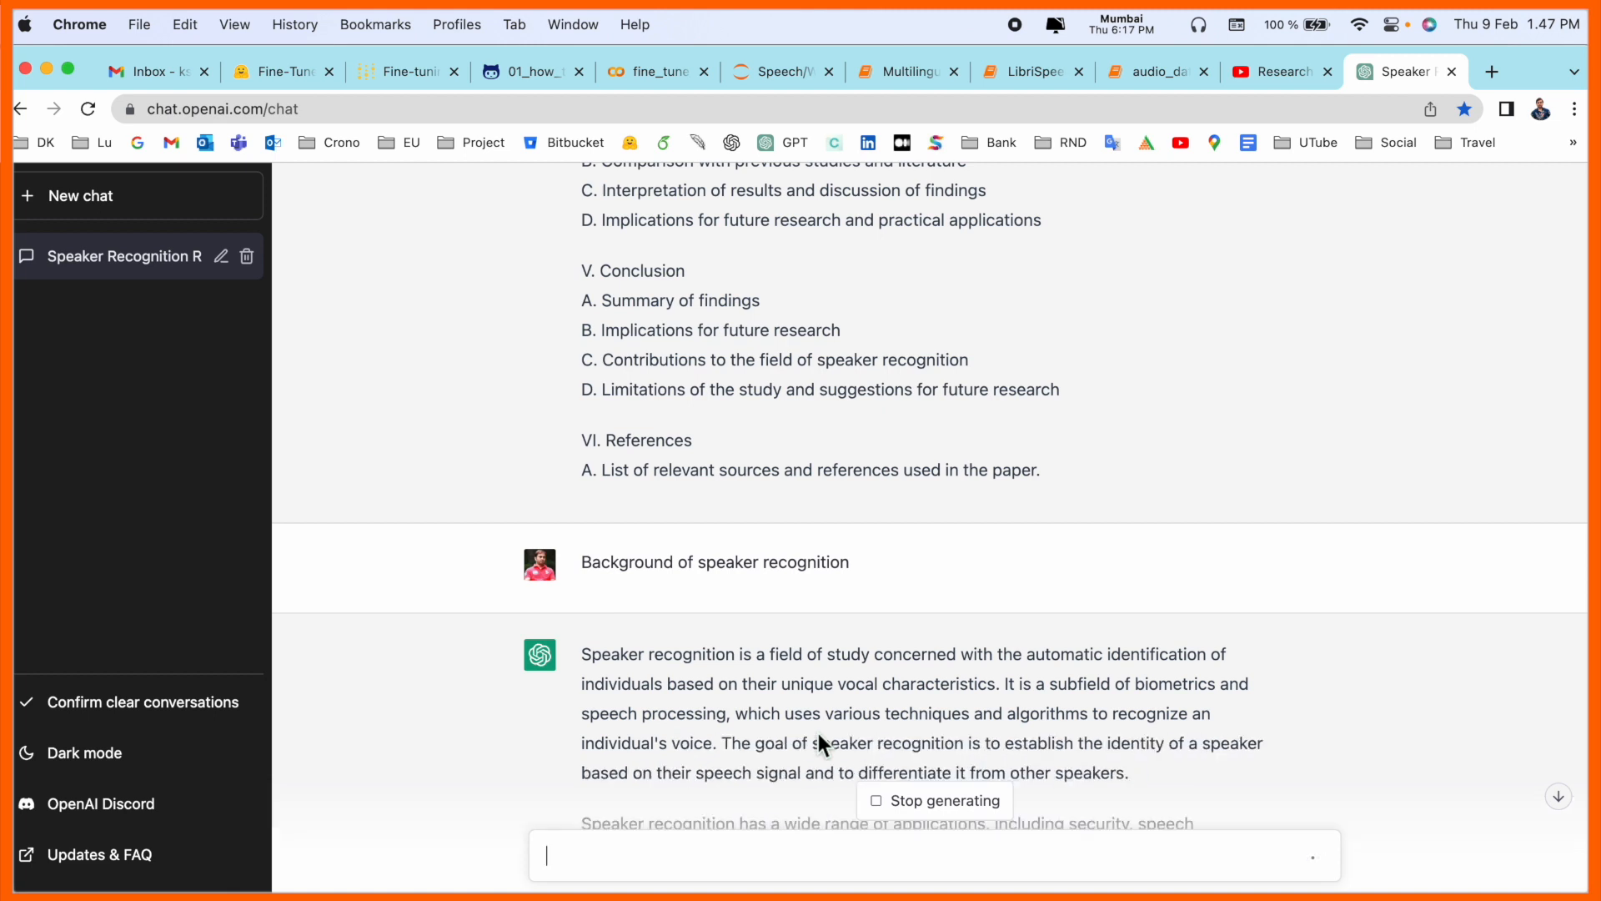
scroll(down, 3)
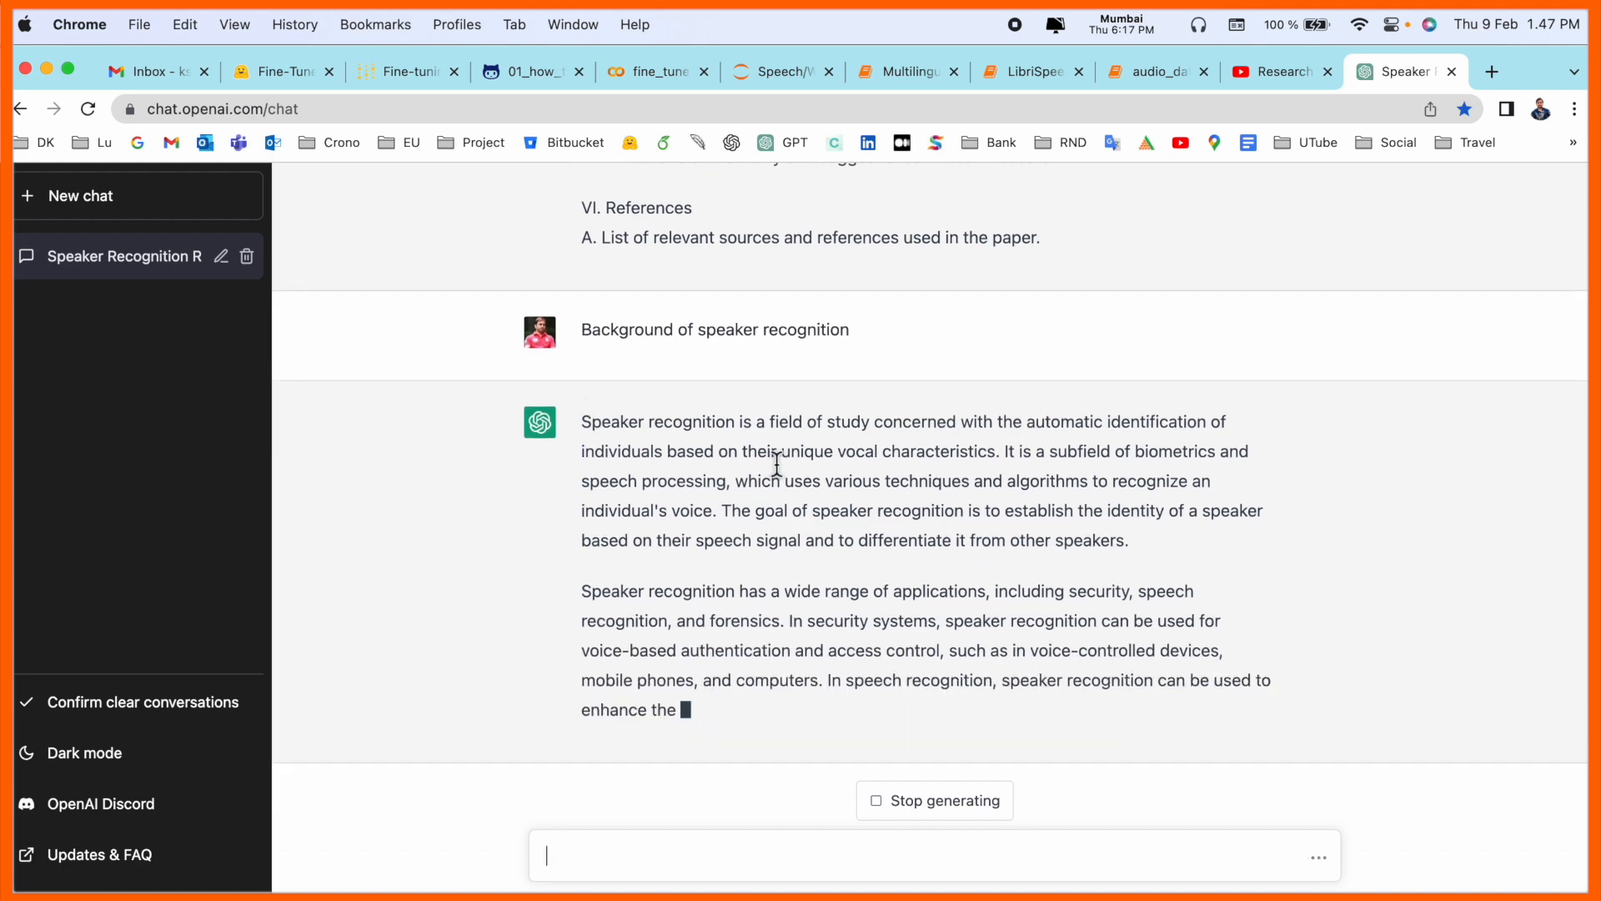
scroll(up, 3)
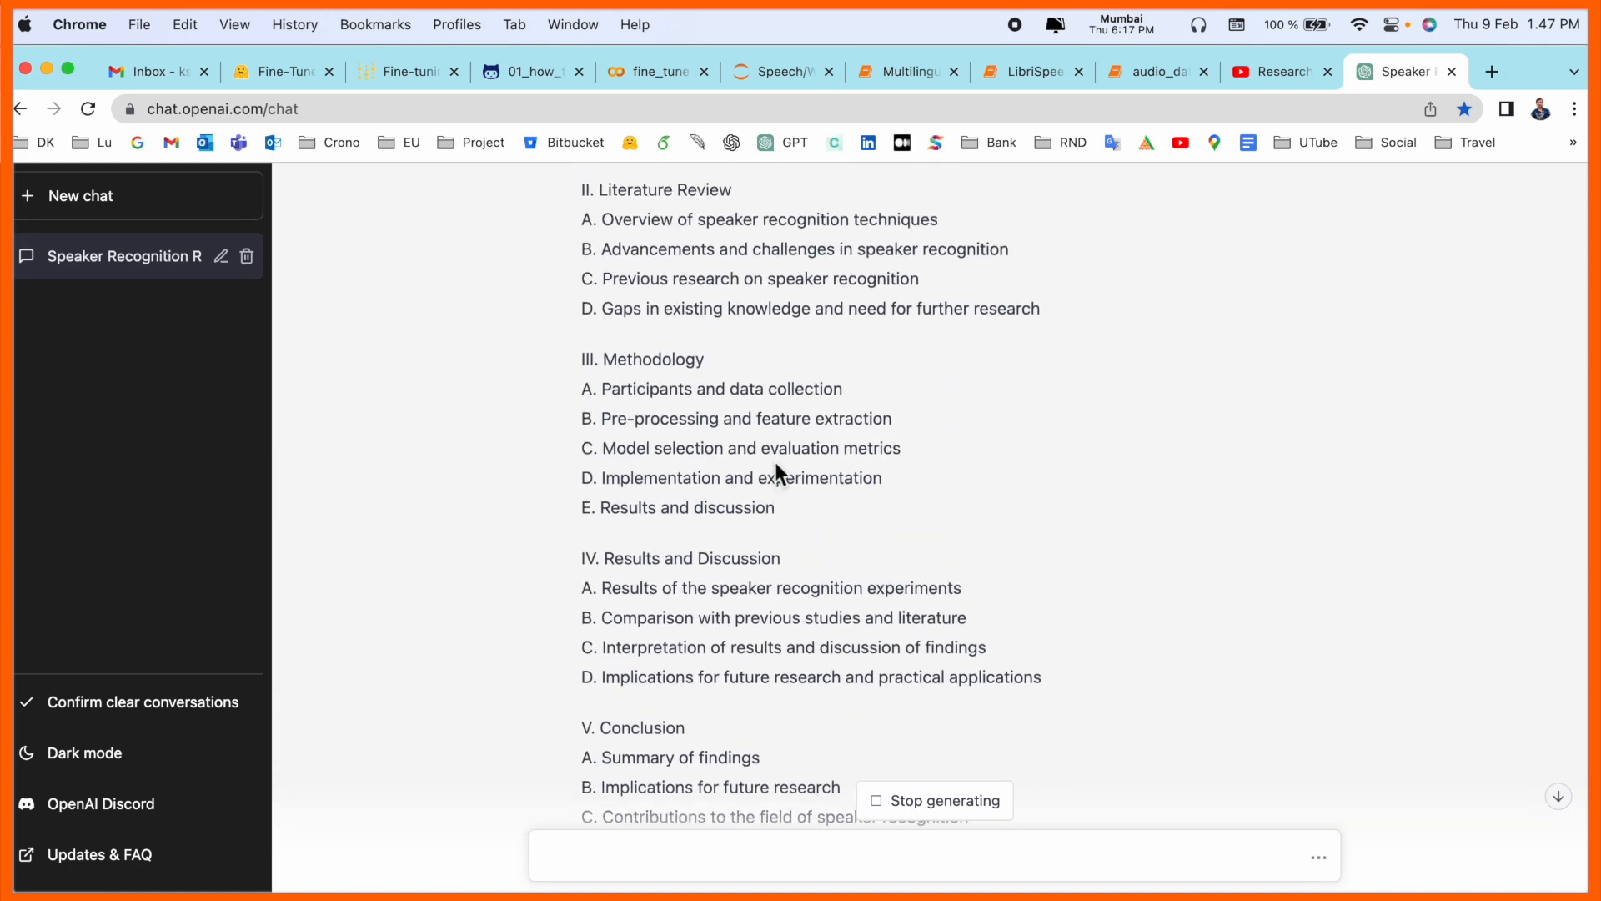
scroll(up, 3)
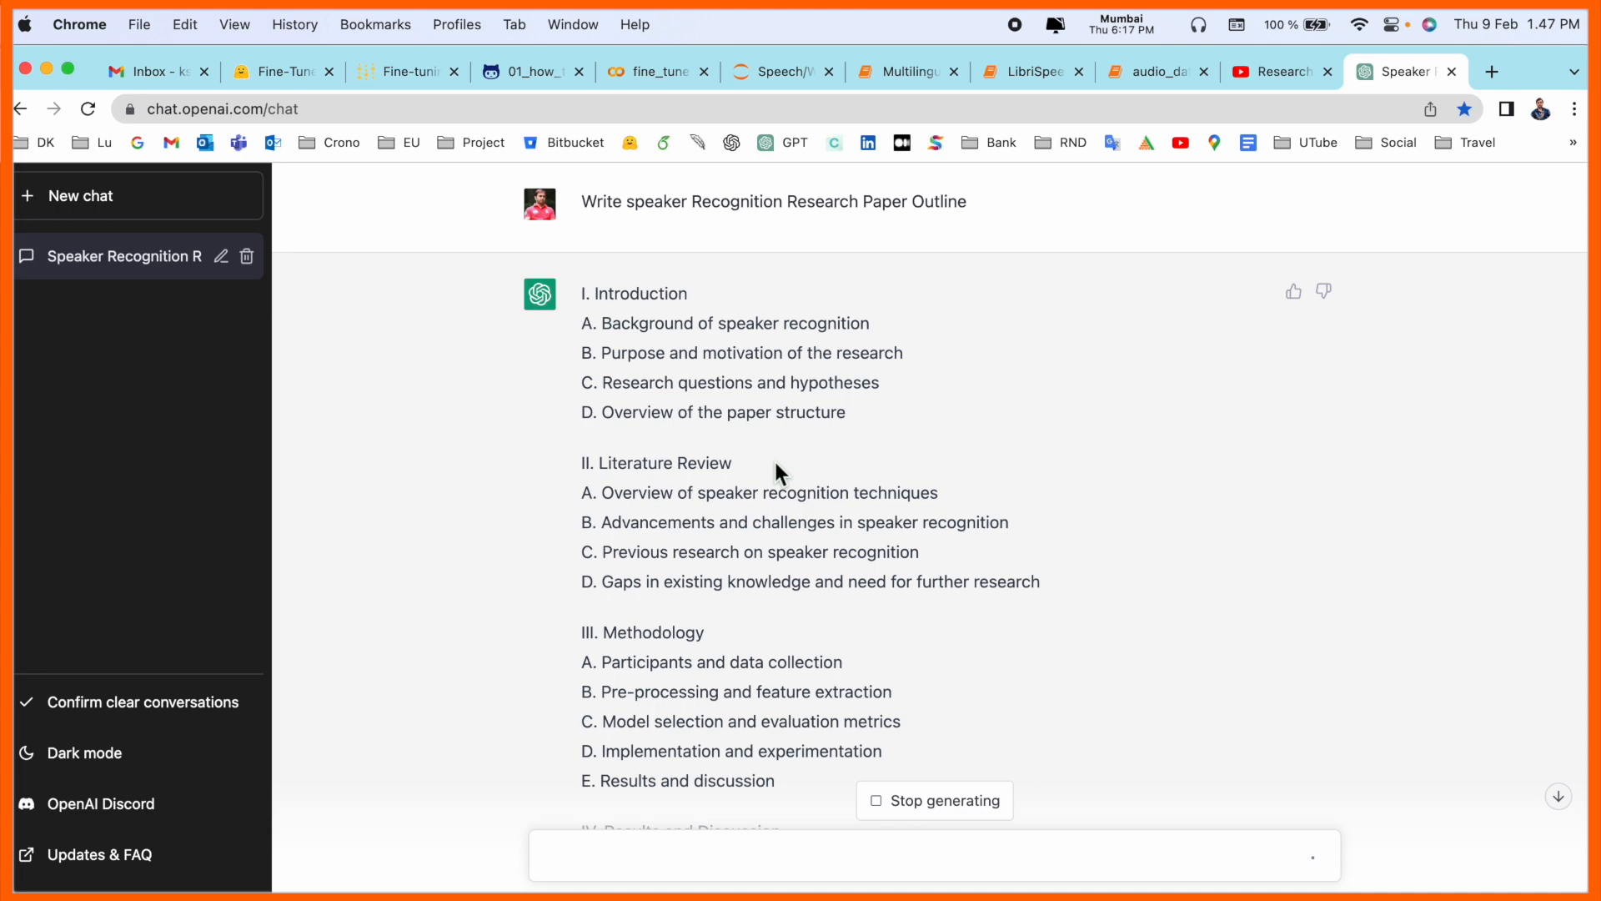
mouse_move(950, 391)
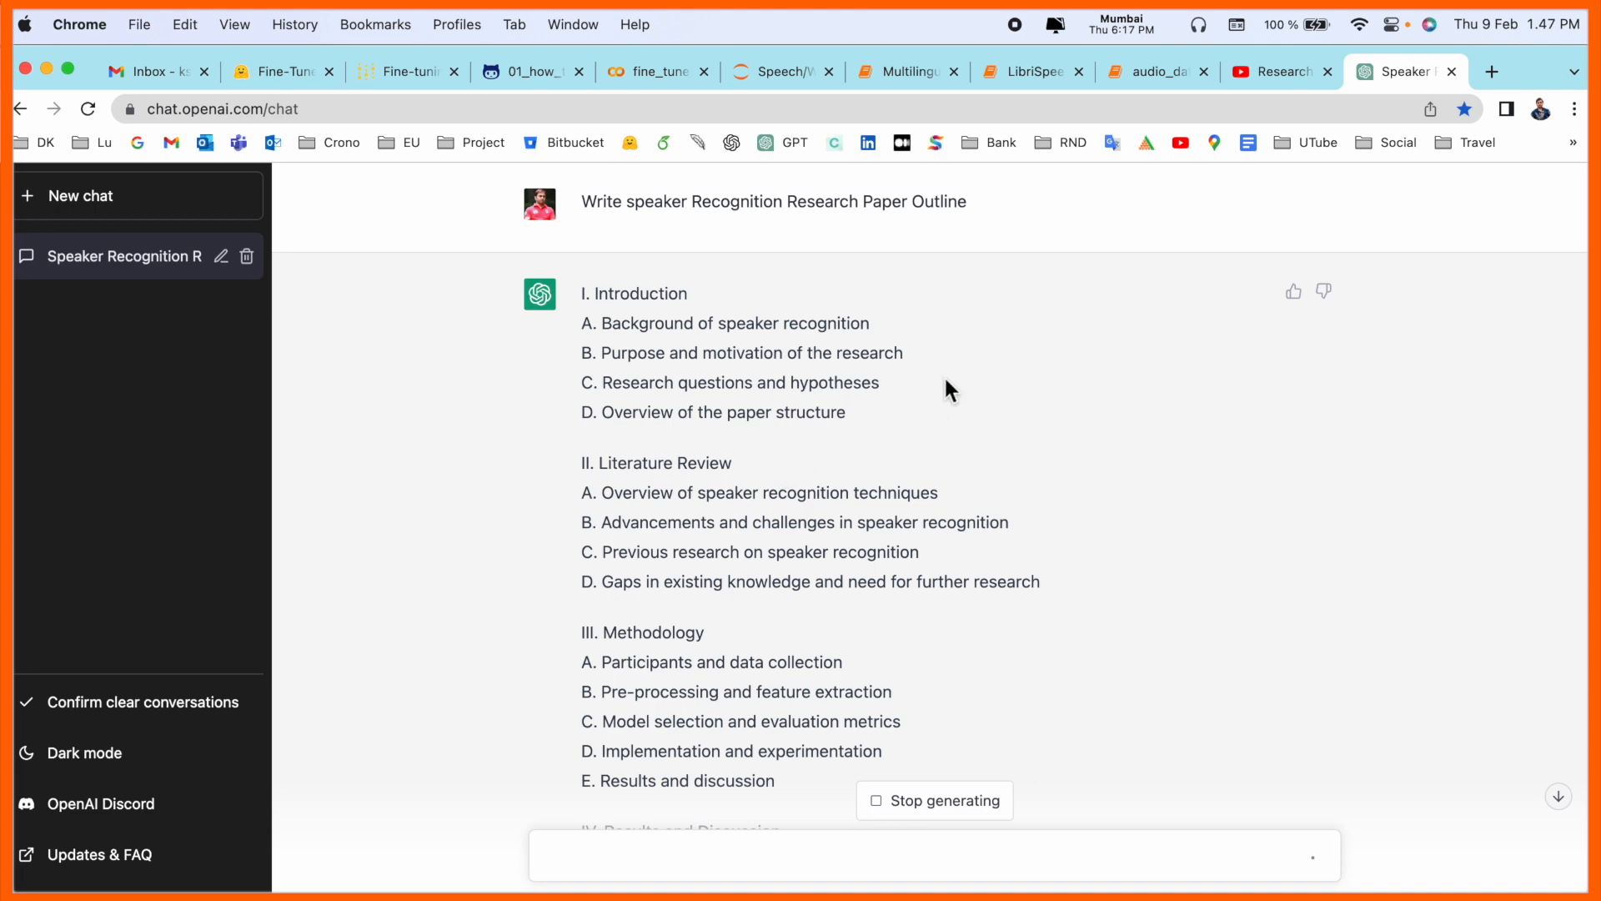
scroll(down, 3)
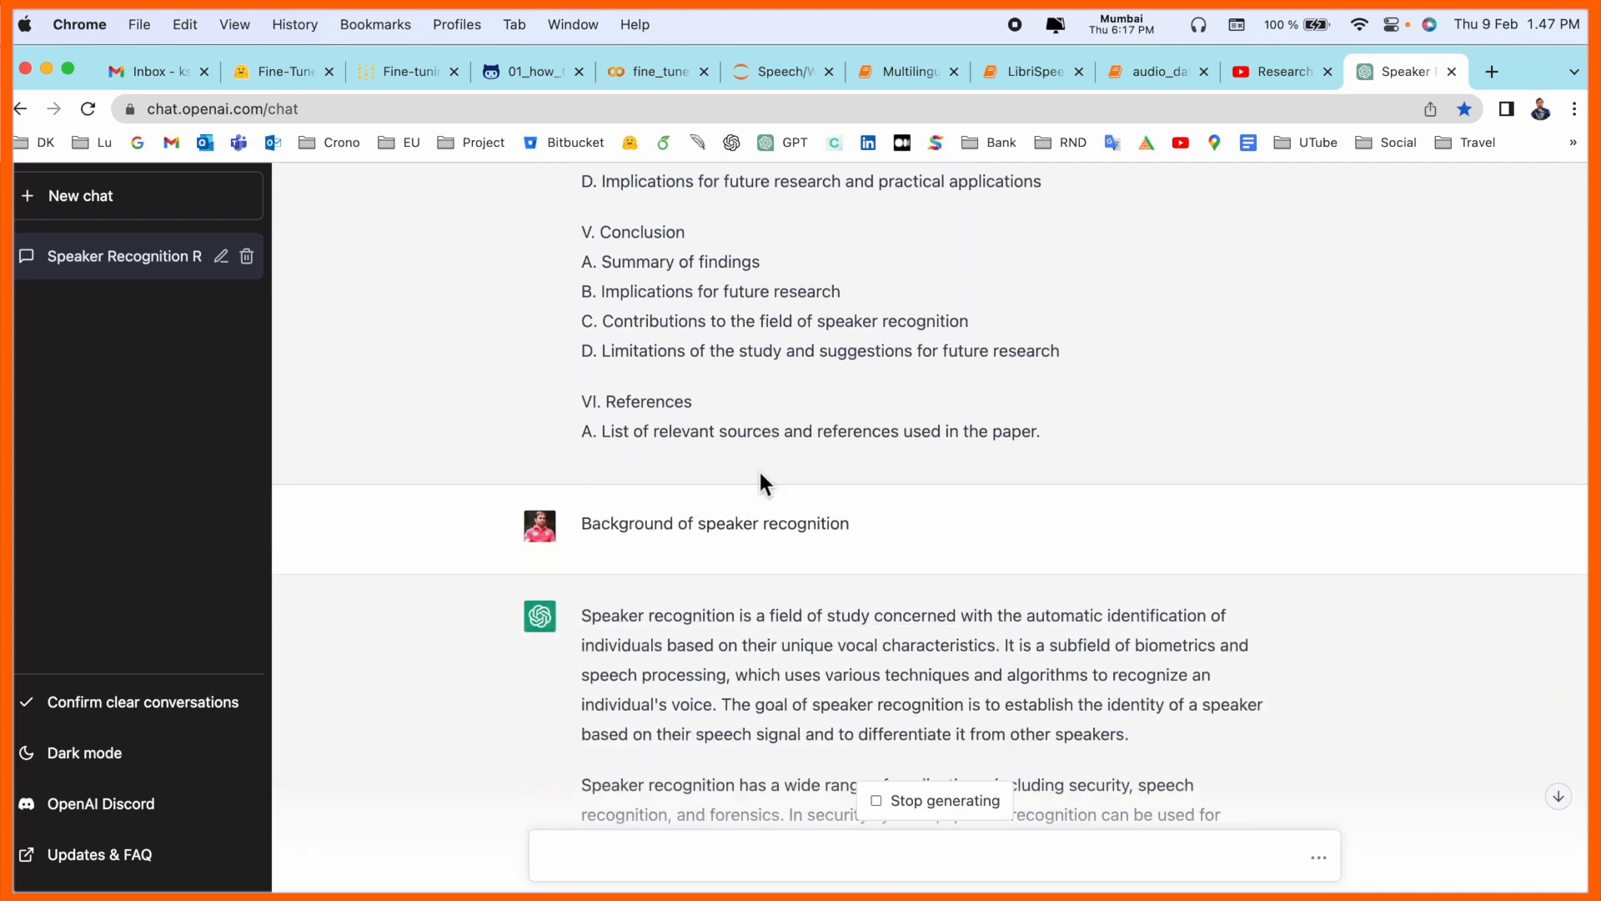
scroll(down, 3)
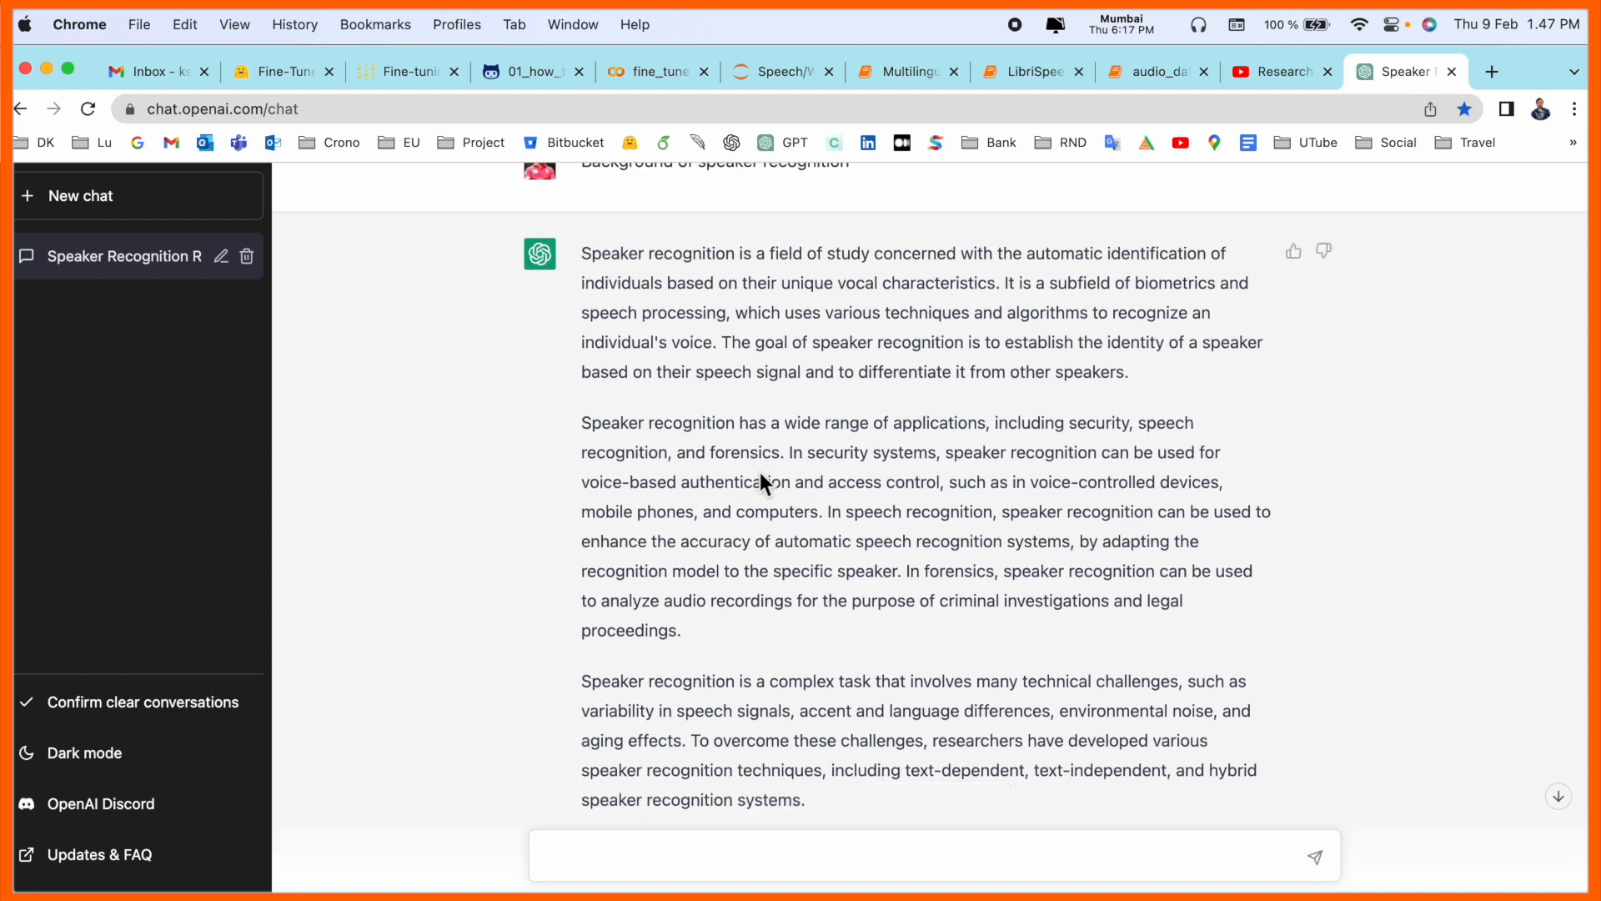
scroll(up, 3)
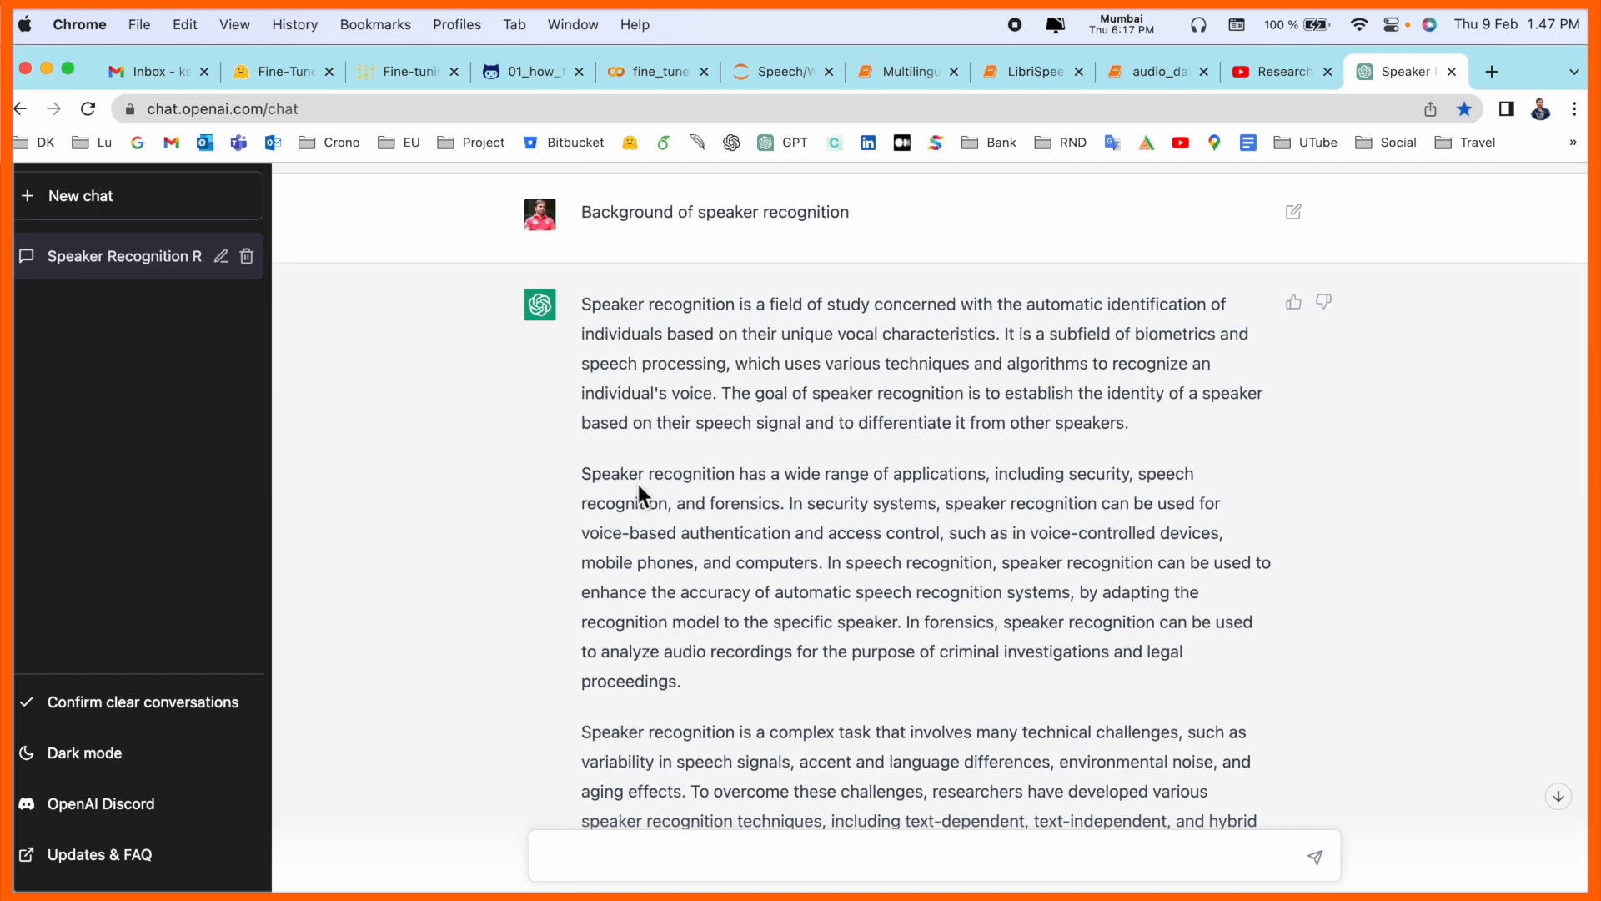
scroll(up, 3)
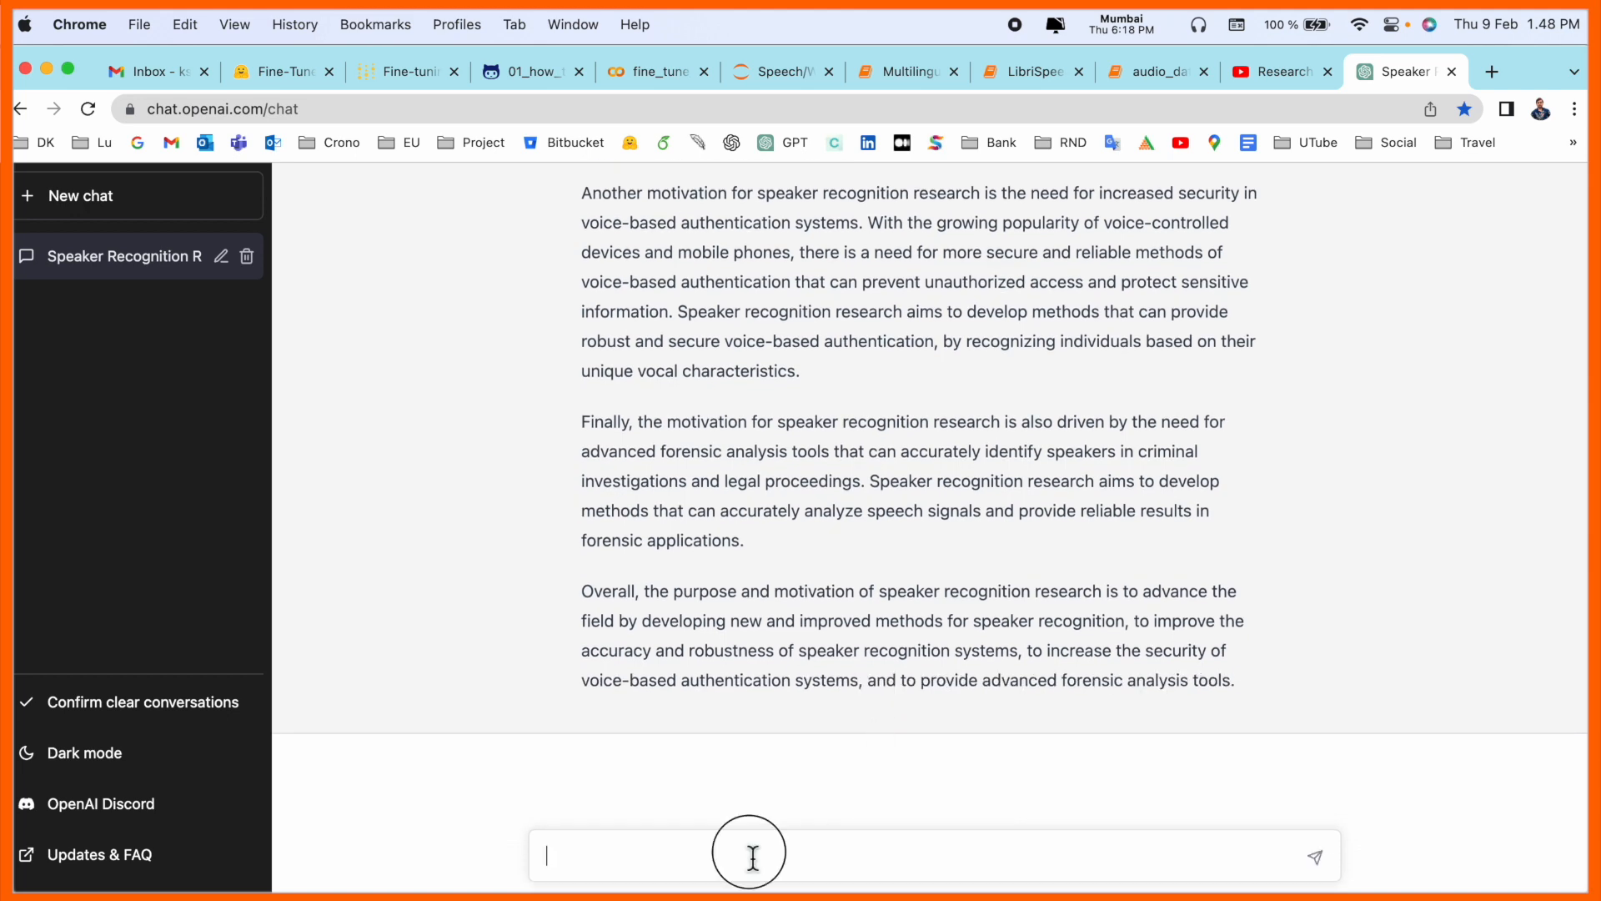
Submit the prompt requesting the research questions subsection
key(Return)
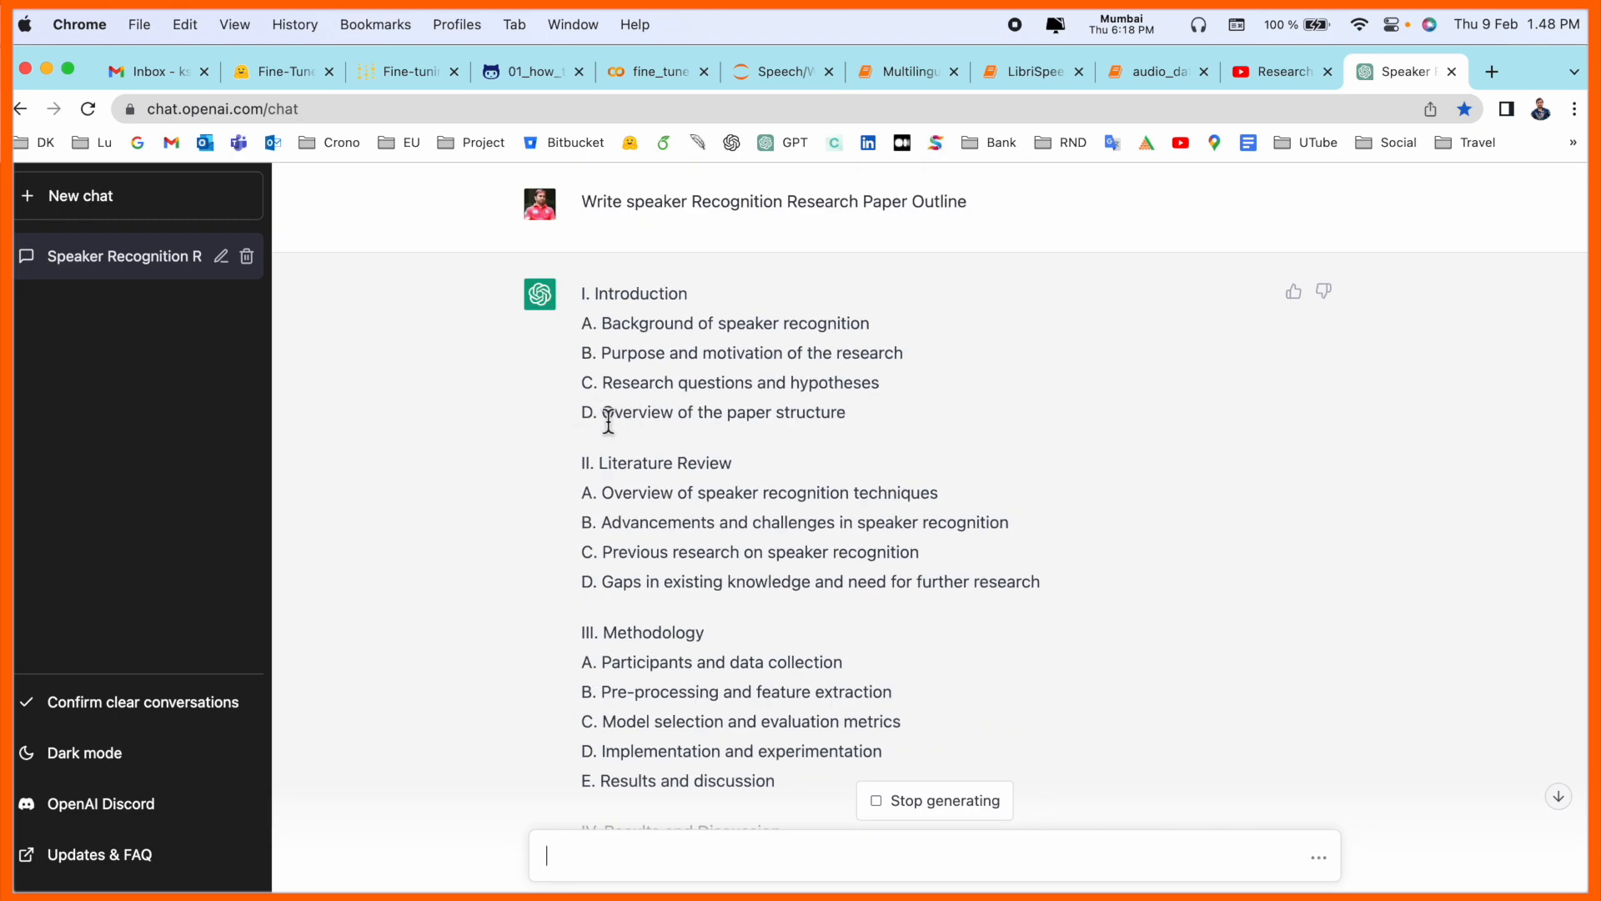
Scroll through the drafted research questions and hypotheses reply
scroll(down, 3)
text(Overview of the paper structure)
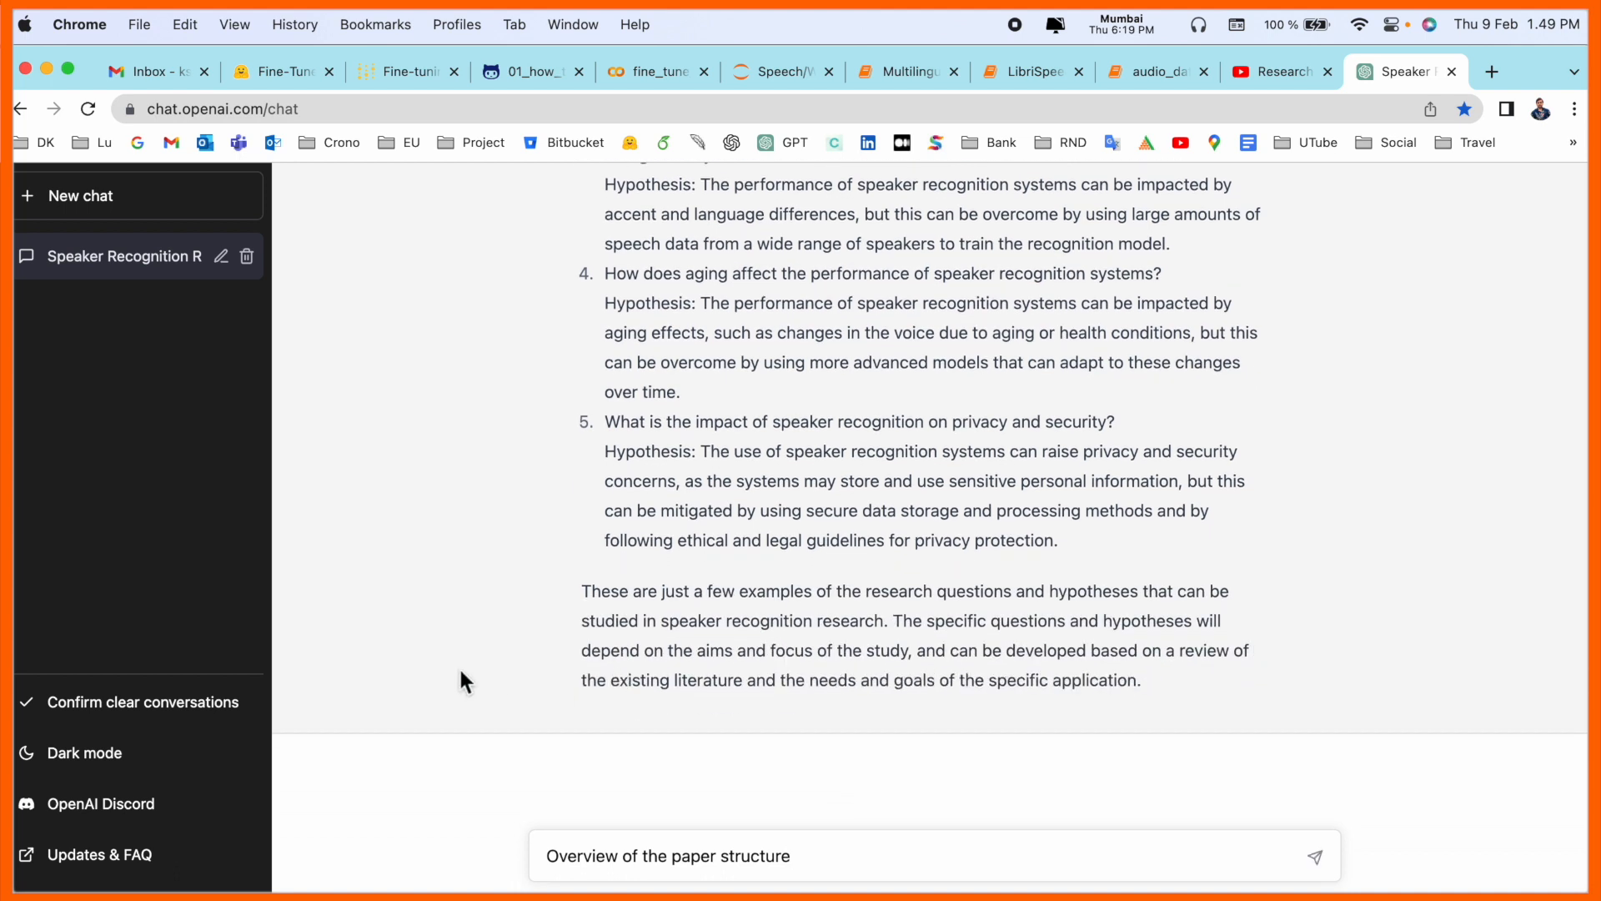
mouse_move(936, 809)
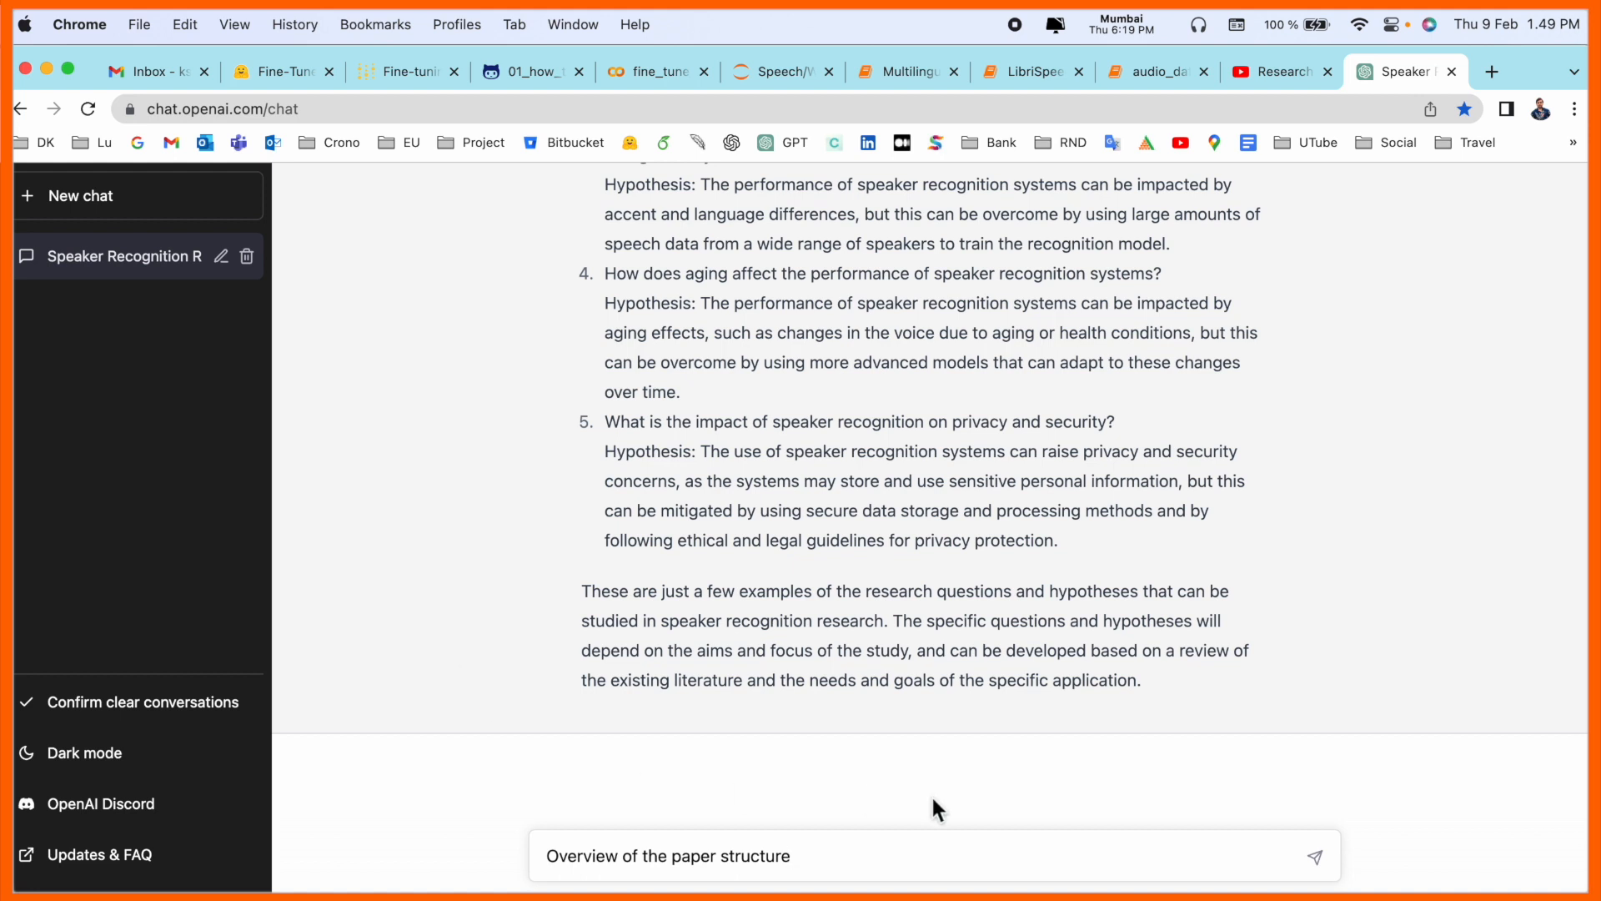